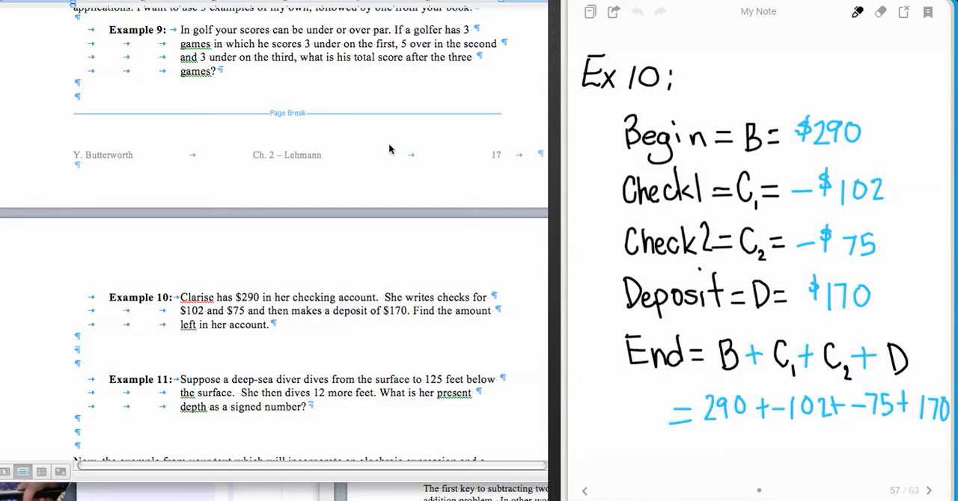
mouse_move(646, 162)
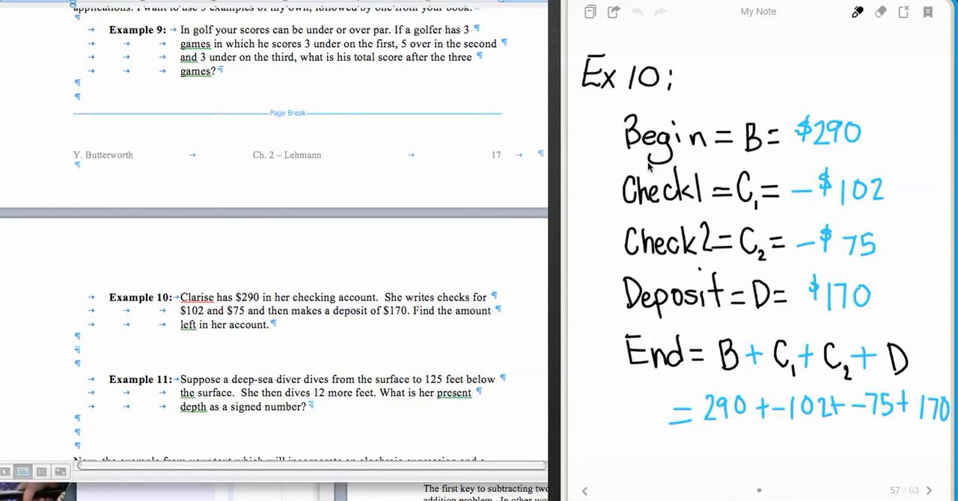
mouse_move(772, 433)
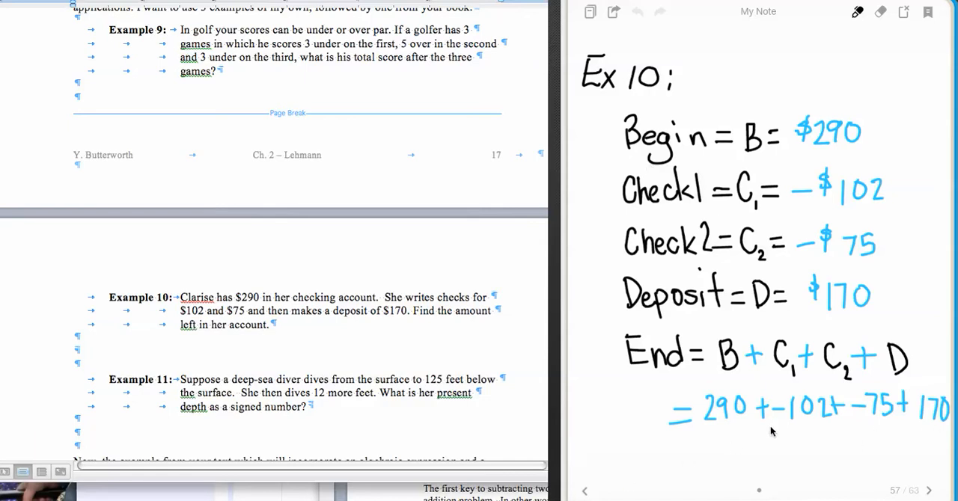
mouse_move(670, 460)
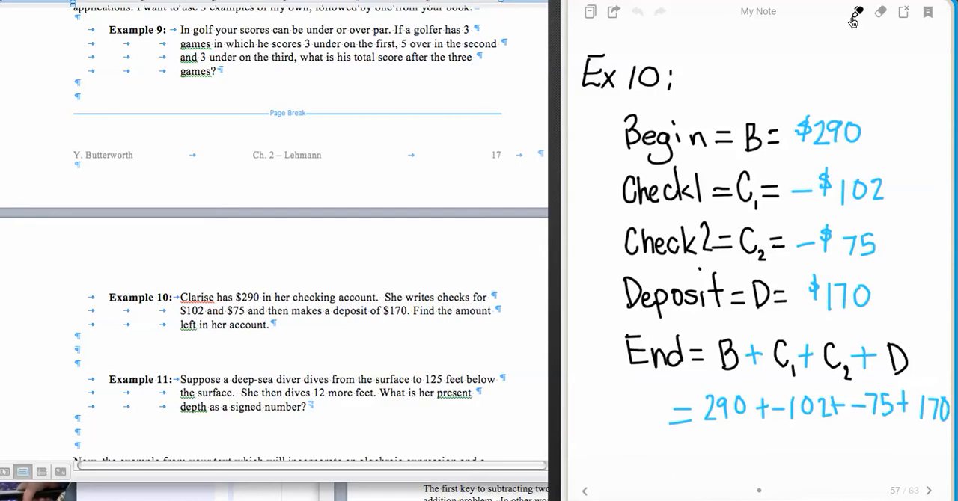
Step: Switch to blue ink and write = (290 + 170) + (-102 + -75) under the previous line
click(855, 14)
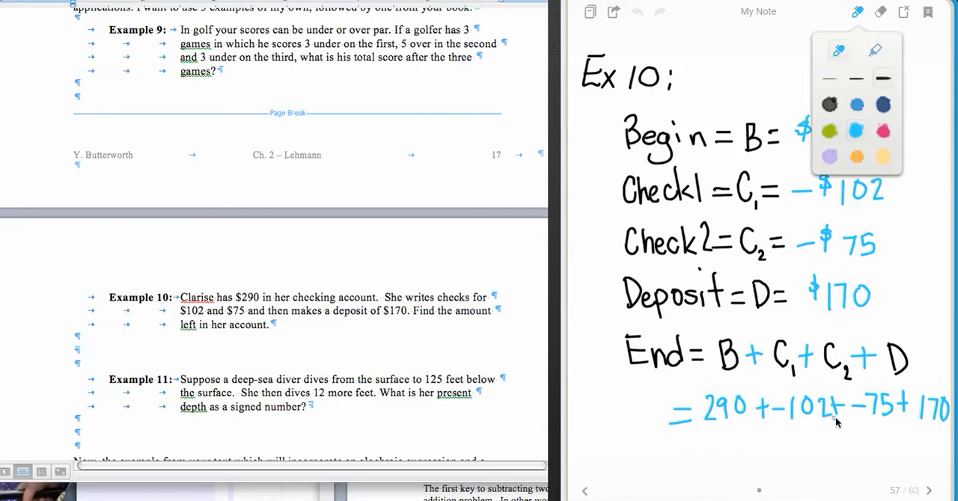
mouse_move(879, 421)
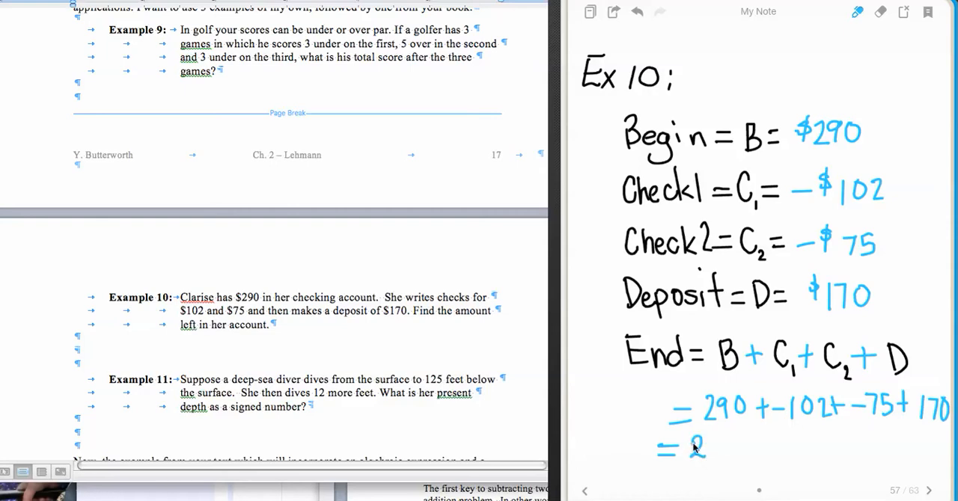
text(90 + 170) + (-)
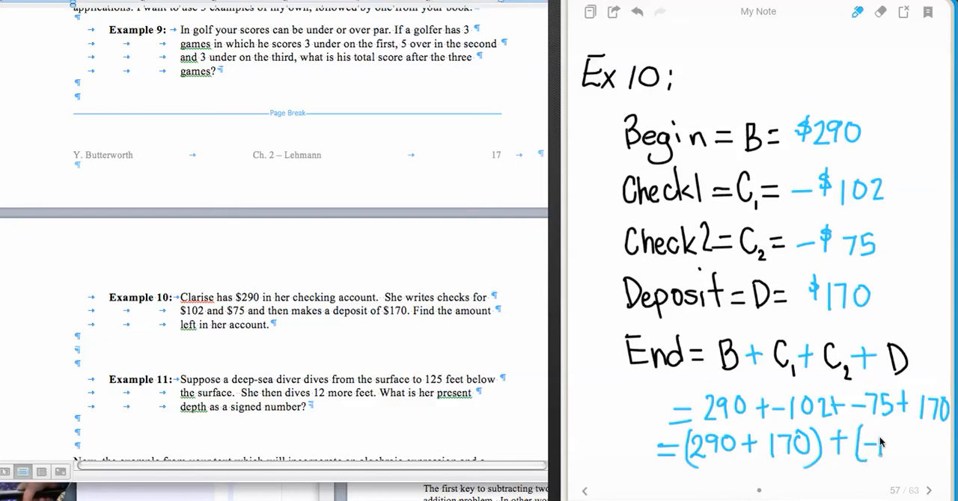
click(886, 443)
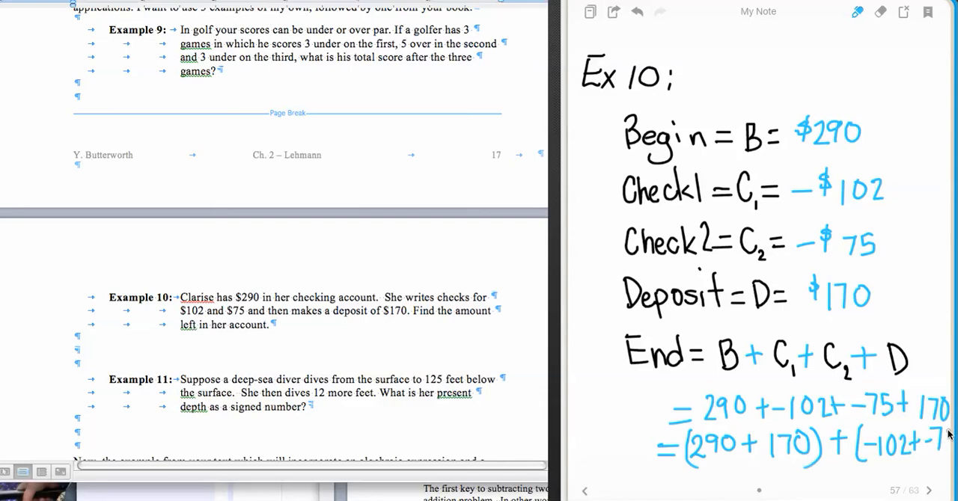
mouse_move(928, 493)
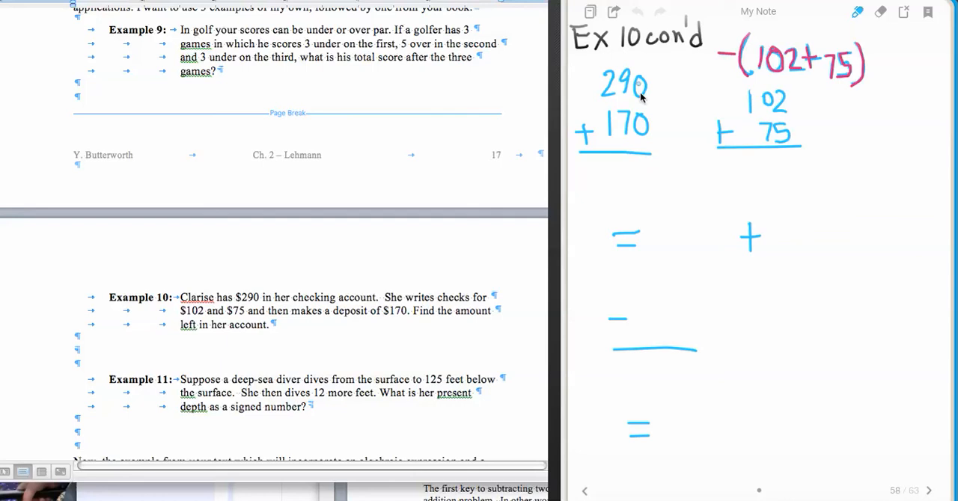
mouse_move(646, 130)
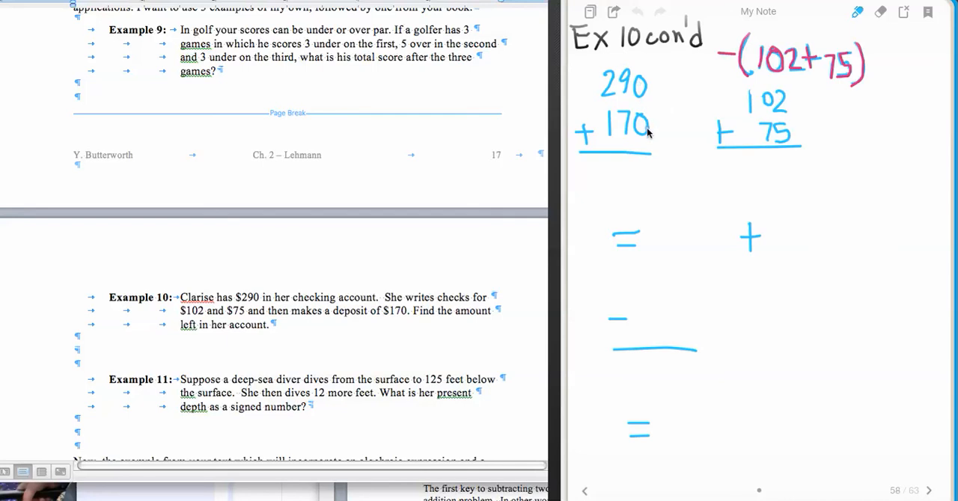
mouse_move(771, 123)
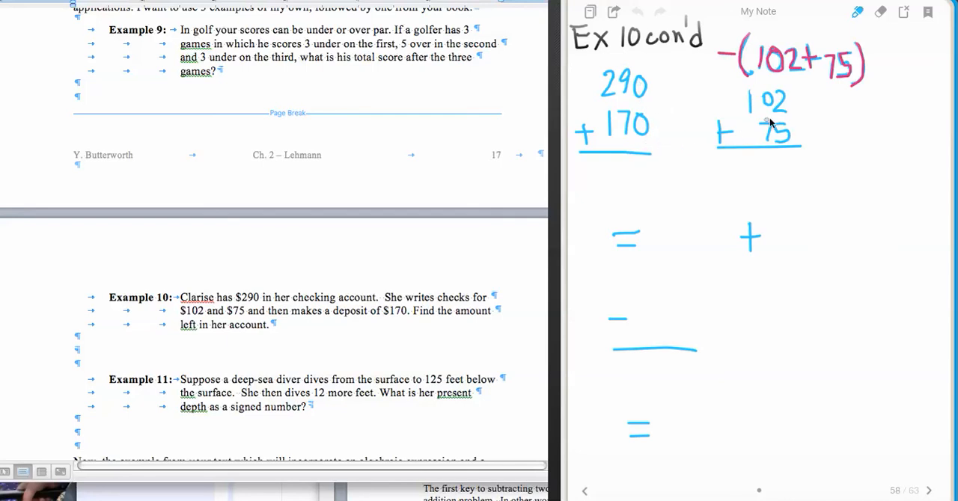
mouse_move(770, 97)
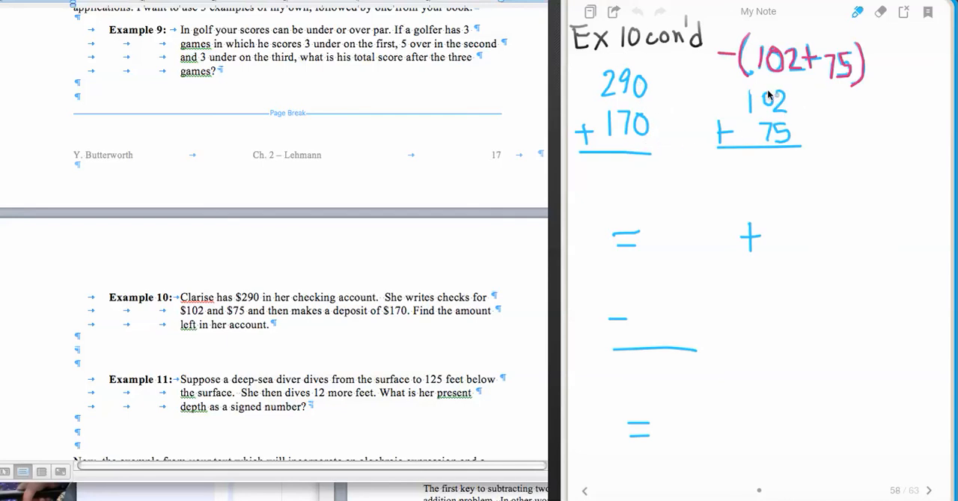
mouse_move(793, 126)
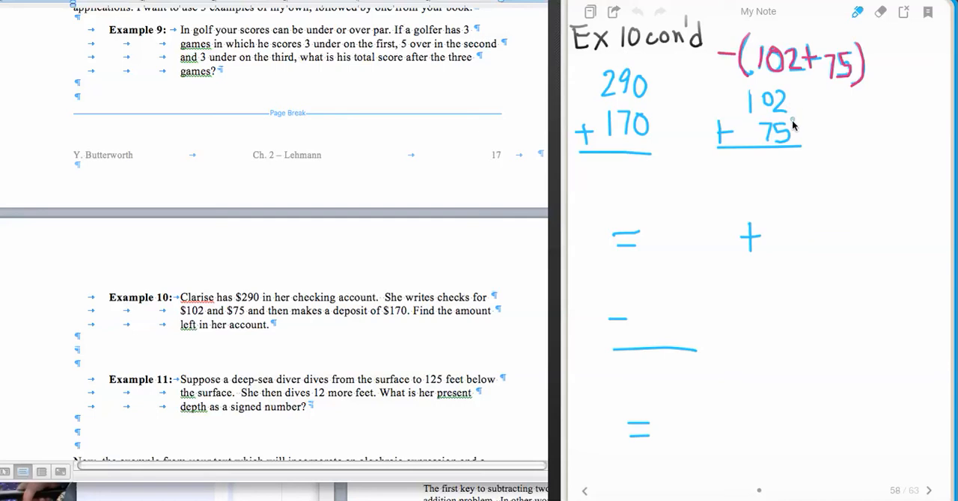
mouse_move(763, 78)
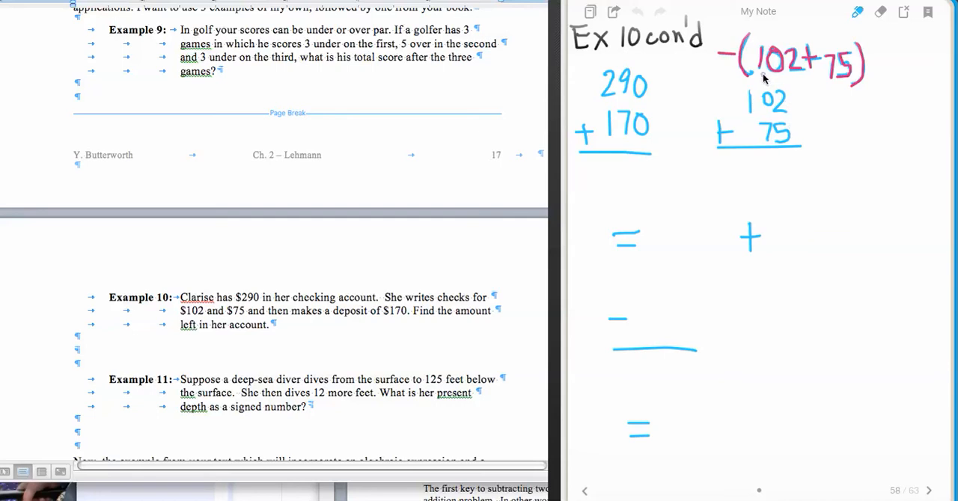
mouse_move(795, 117)
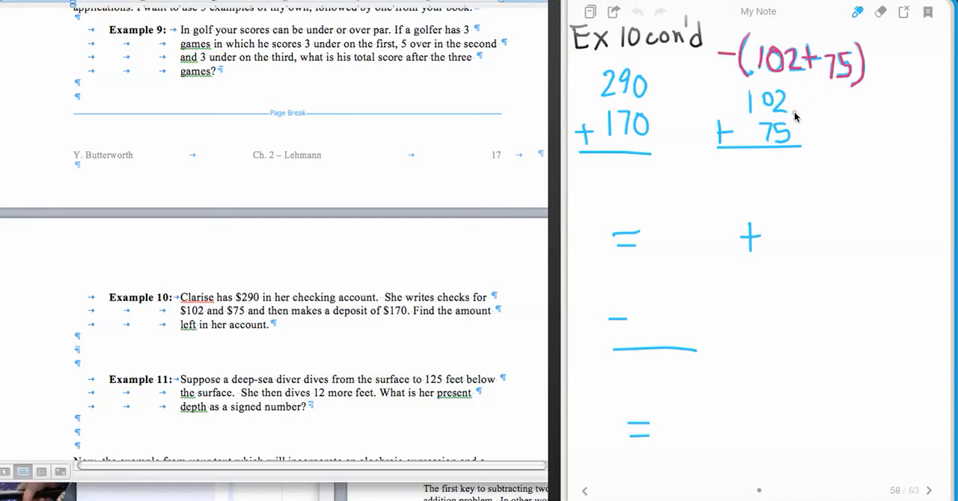
mouse_move(724, 63)
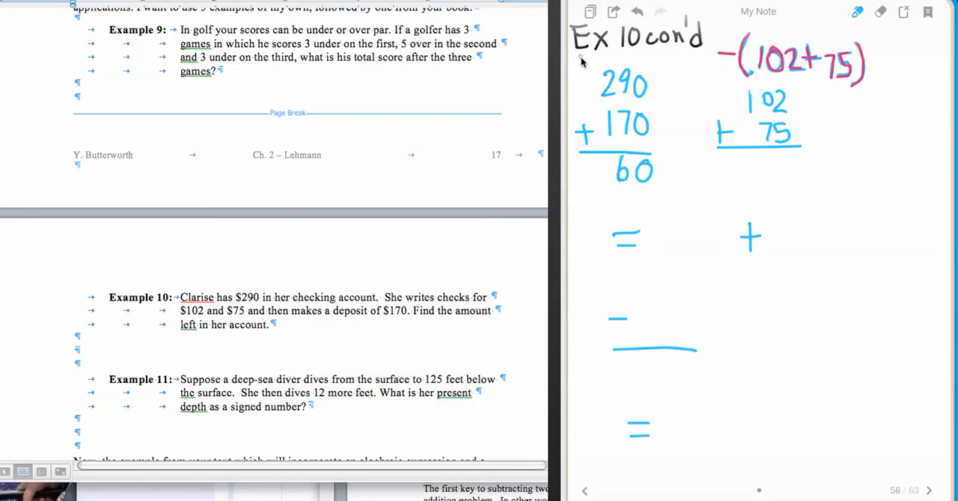
mouse_move(598, 164)
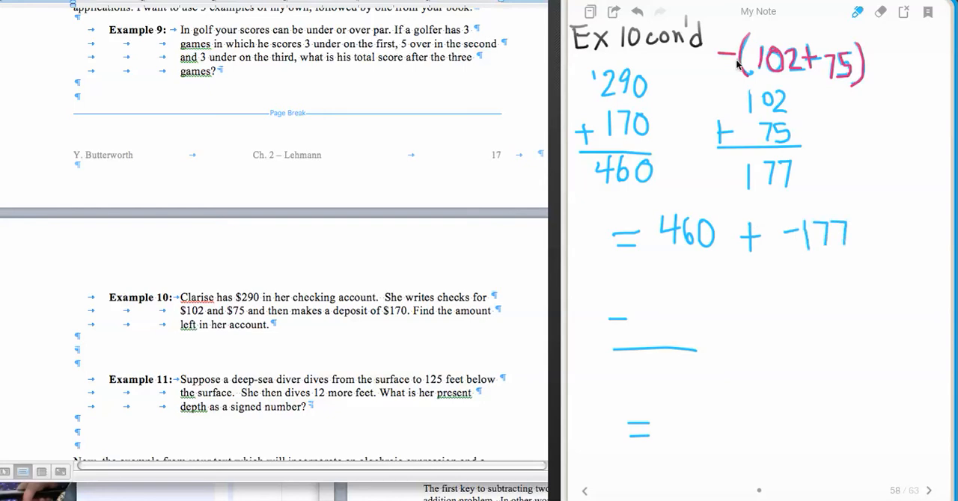
Step: Mark 177 as negative with a minus sign, note 460 and 177, and write (460 - 177)
drag(721, 57, 721, 177)
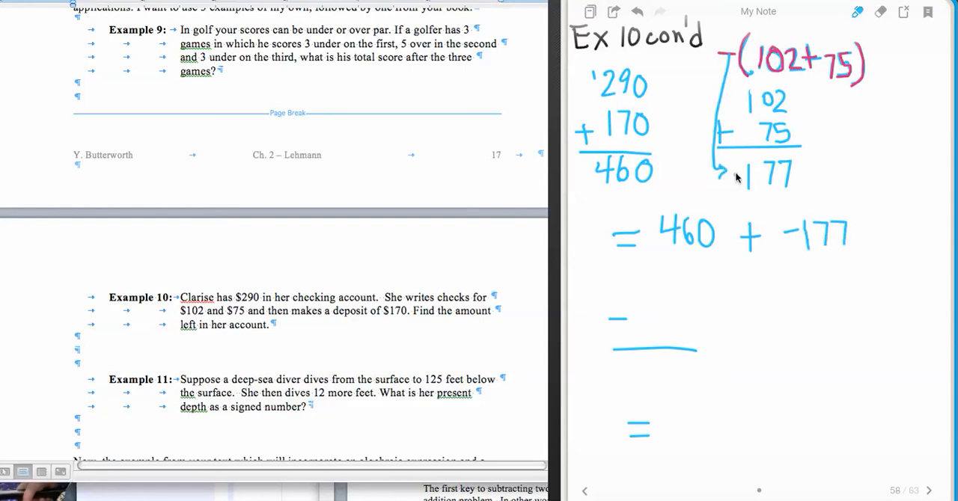
click(858, 11)
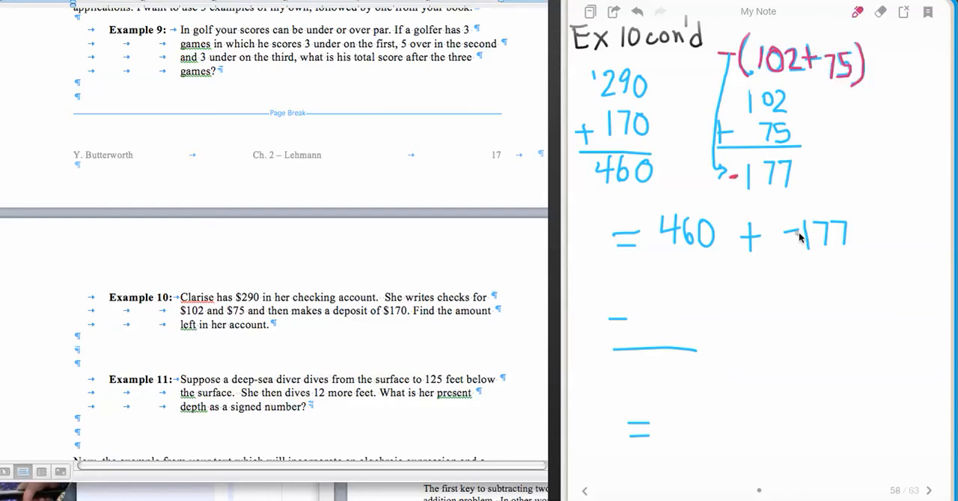
mouse_move(815, 256)
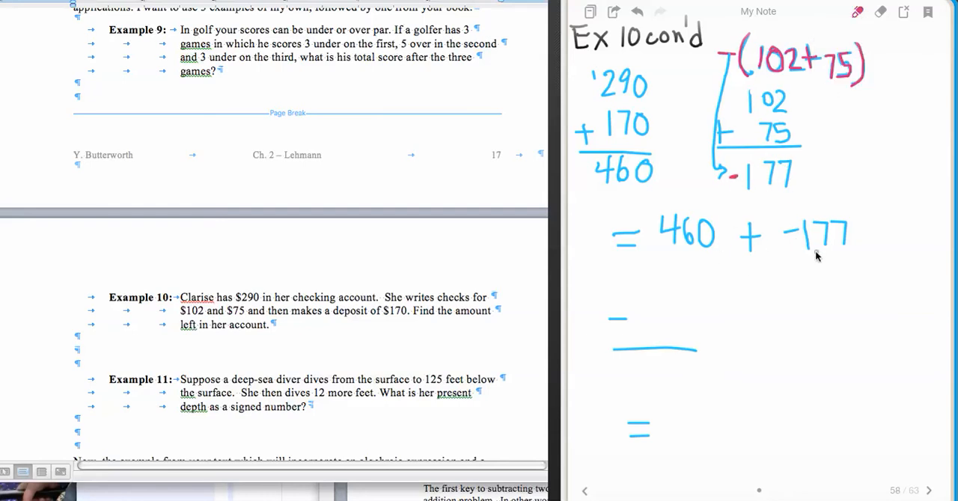
mouse_move(823, 261)
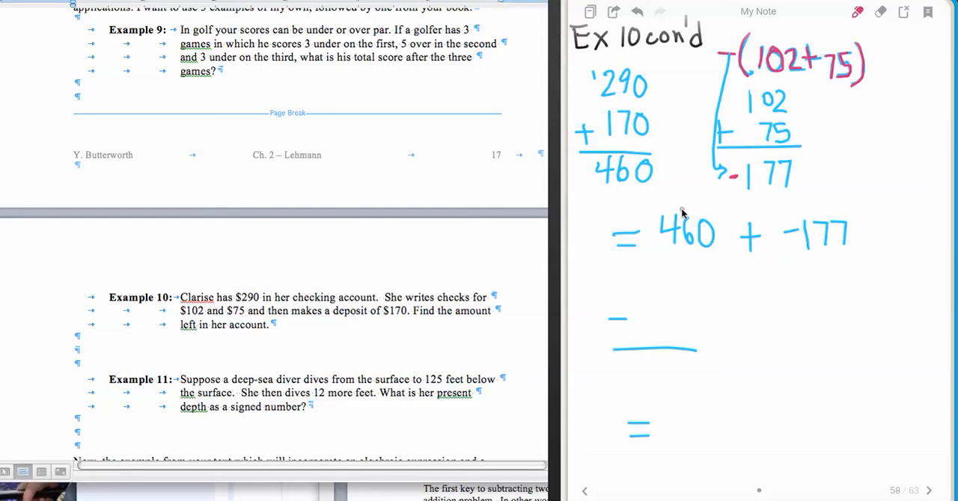
mouse_move(677, 200)
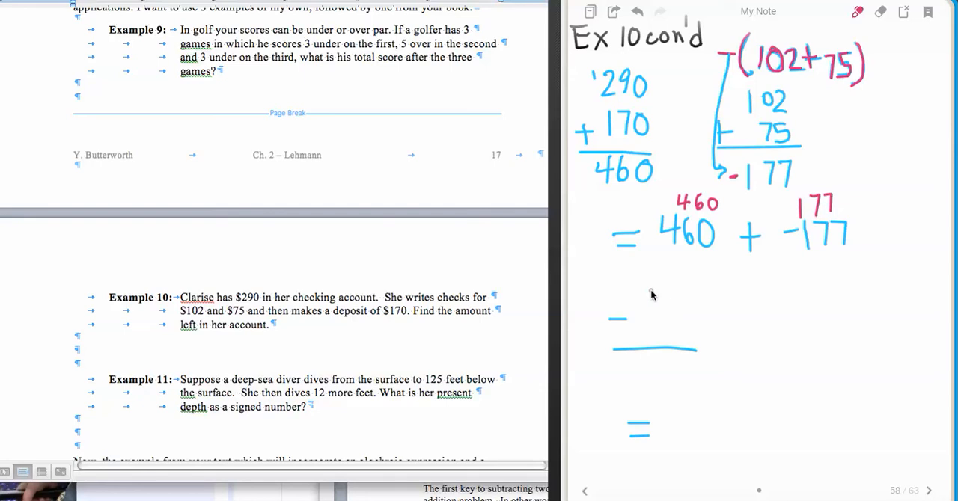
mouse_move(786, 269)
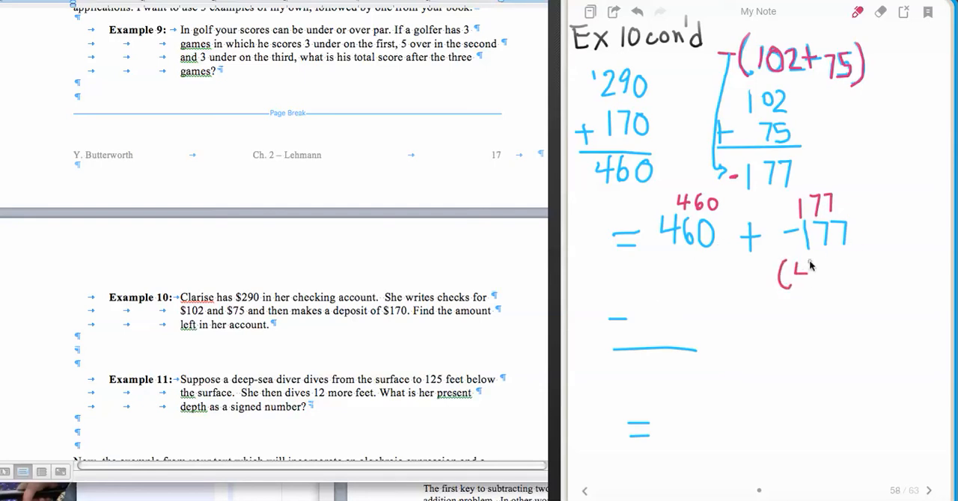
drag(790, 272, 826, 272)
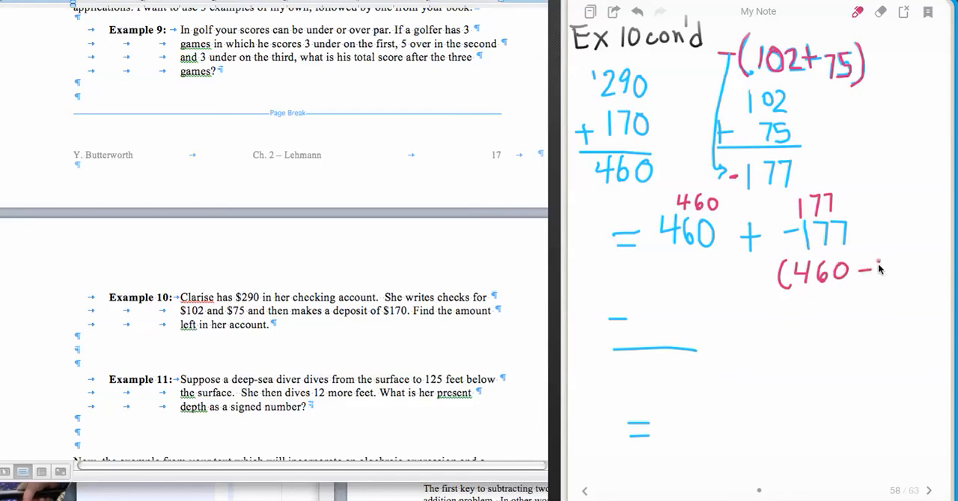
drag(860, 269, 905, 269)
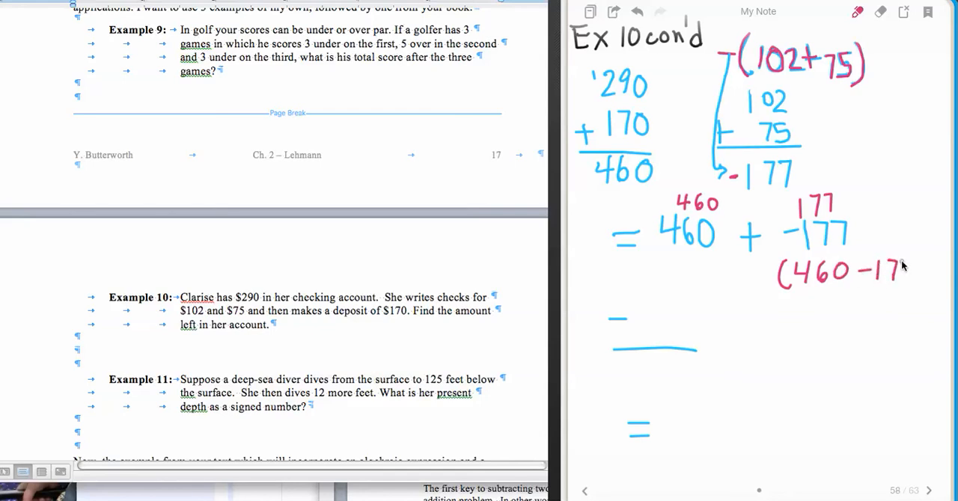
mouse_move(686, 230)
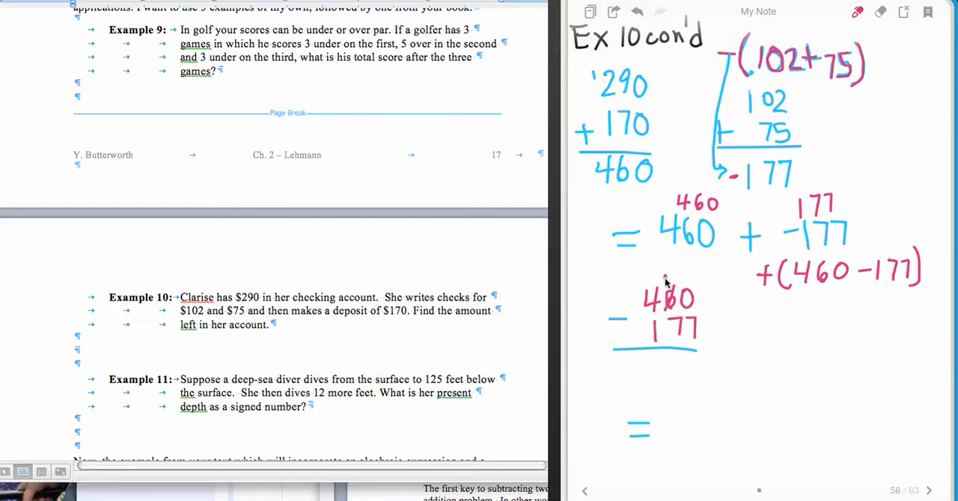
Step: Borrow above 460, write the difference 283, and begin "= $283 in her account"
click(670, 279)
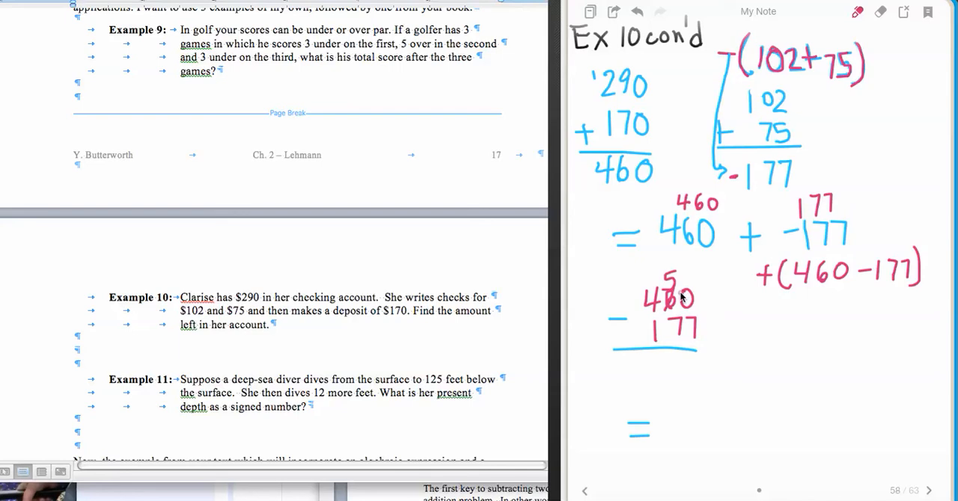
drag(688, 352, 696, 374)
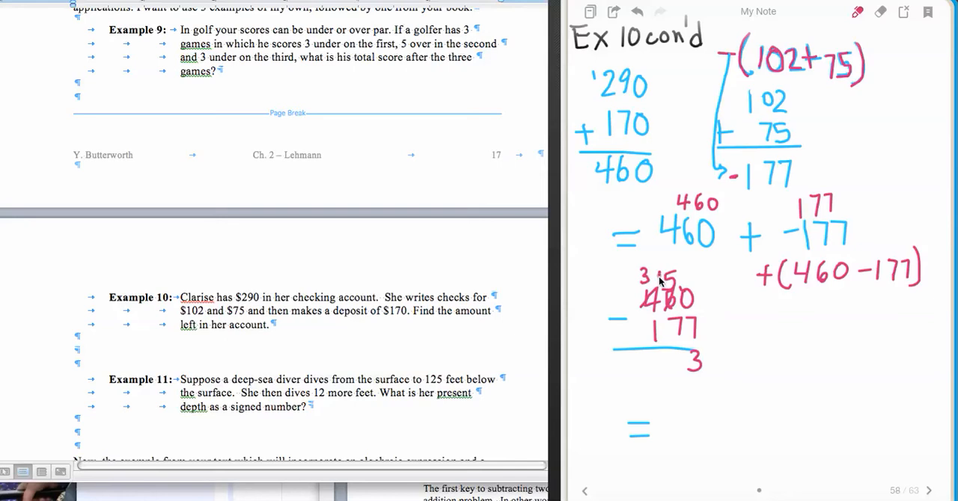
click(670, 362)
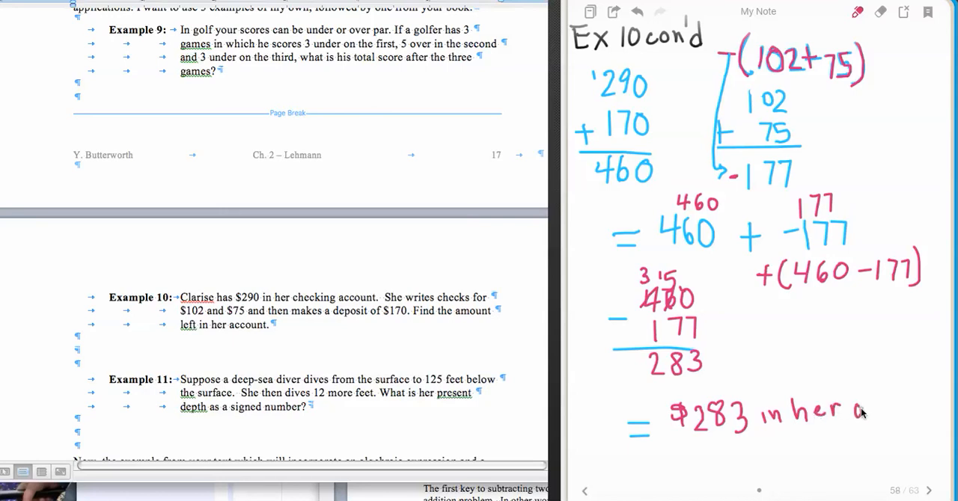
Step: Finish "= $283 in her account!" and draw a box around the Ex 10 answer
text(ccount)
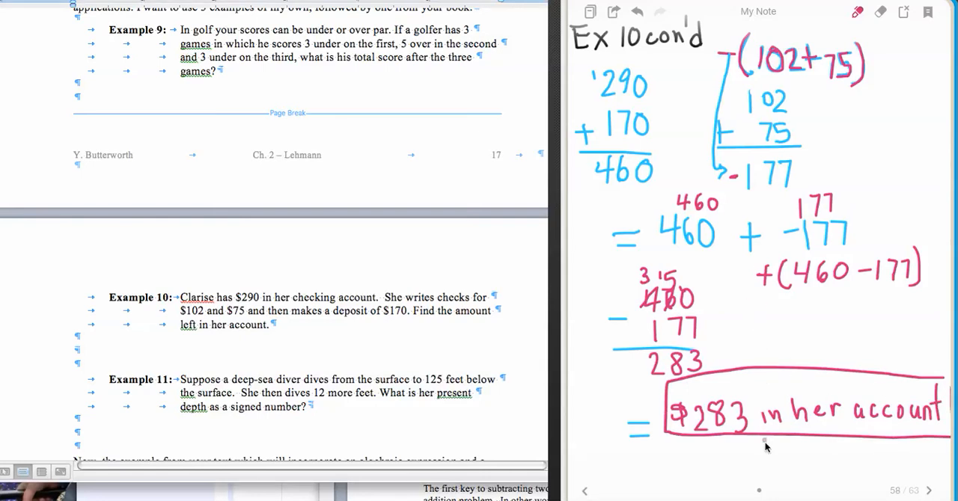
mouse_move(921, 490)
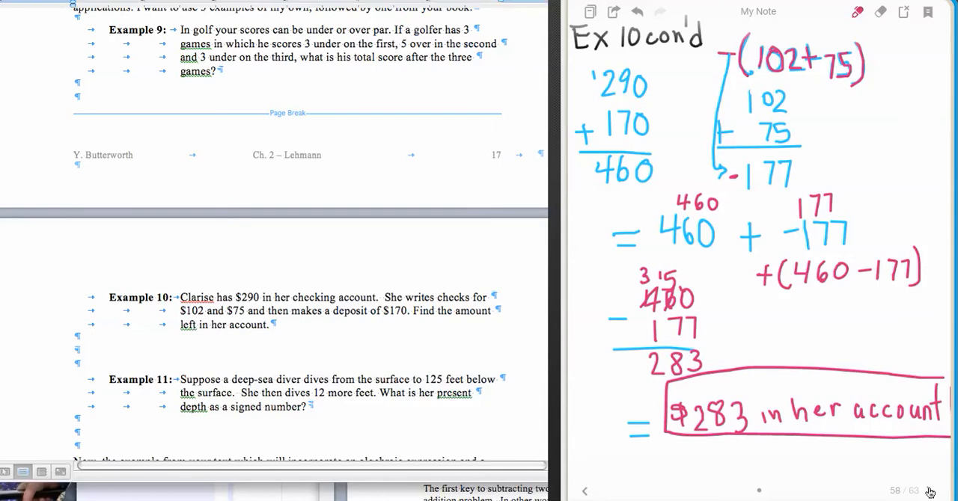
Step: Go to the Ex 11 page and write Begin = 0 ft in red
click(928, 491)
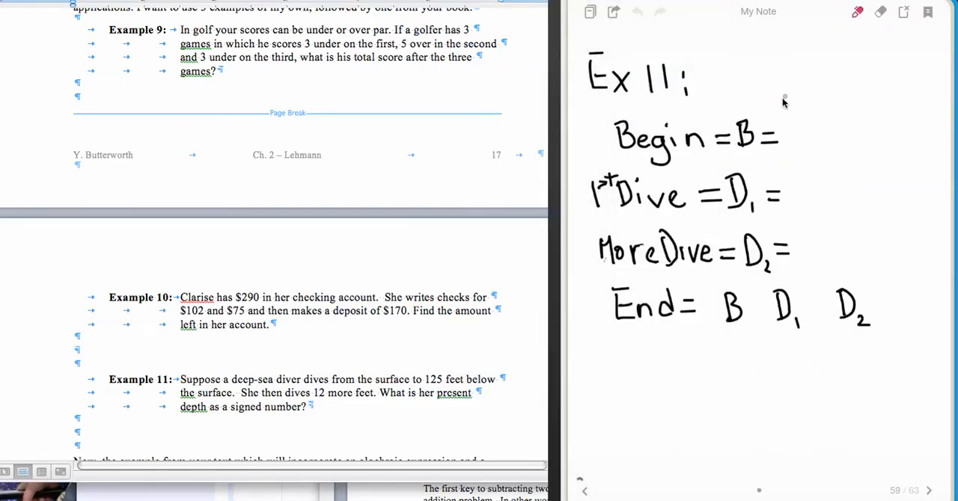
mouse_move(626, 280)
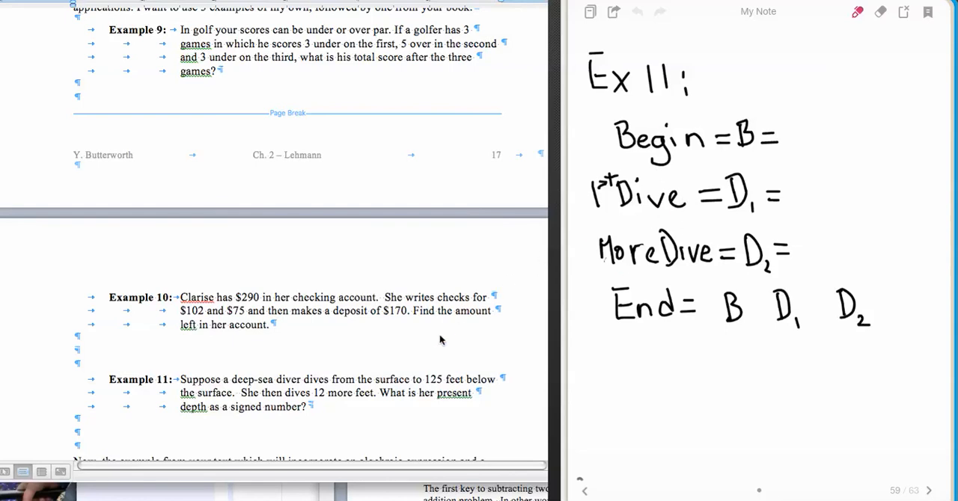
mouse_move(515, 311)
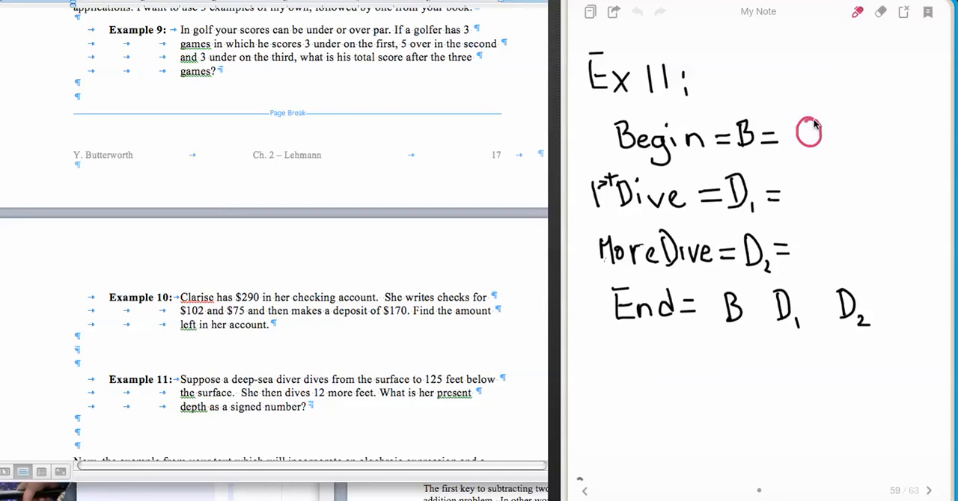
drag(800, 143, 852, 130)
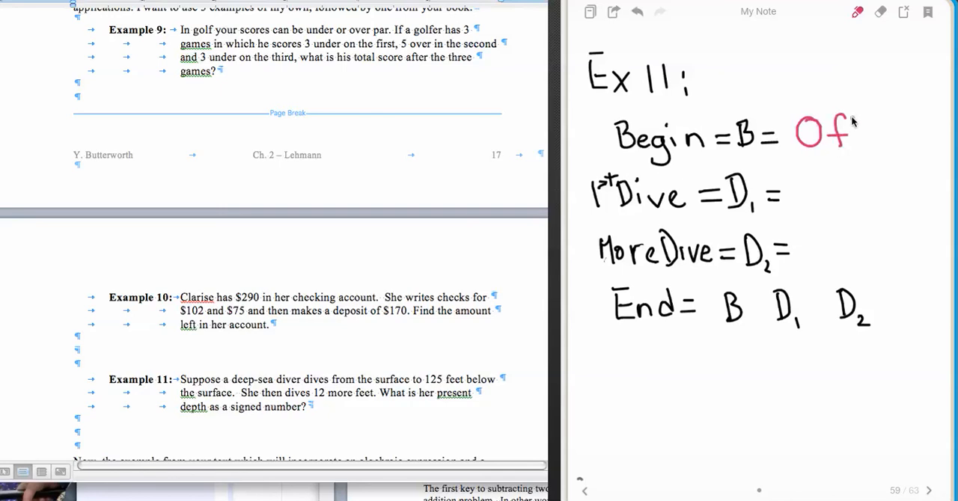
drag(846, 120, 855, 149)
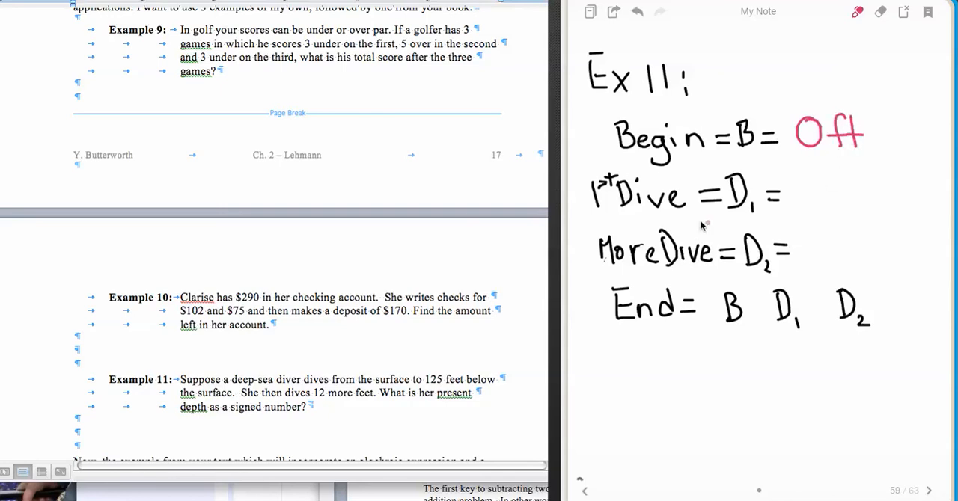
mouse_move(844, 199)
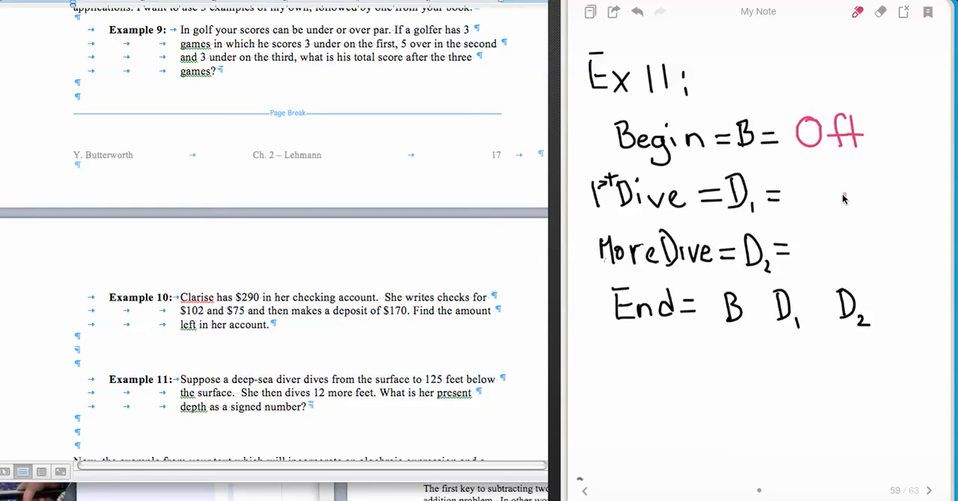
Step: Write D1 = -125 ft, D2 = -12 ft and the plus signs in End = B + D1 + D2
drag(805, 194, 841, 202)
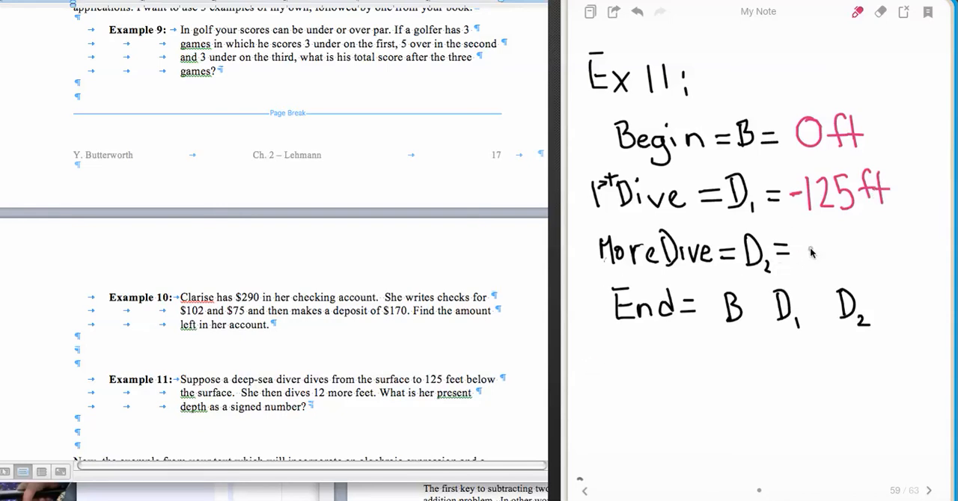
drag(805, 247, 820, 247)
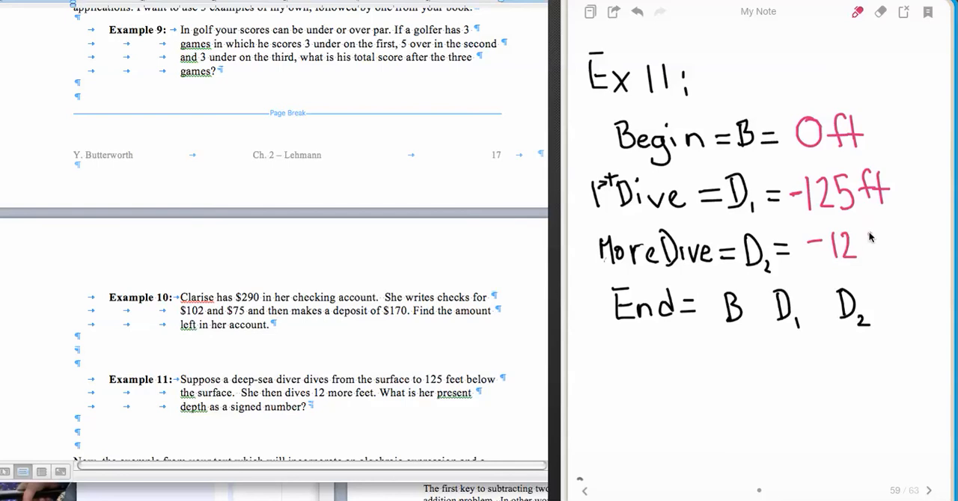
drag(865, 247, 886, 247)
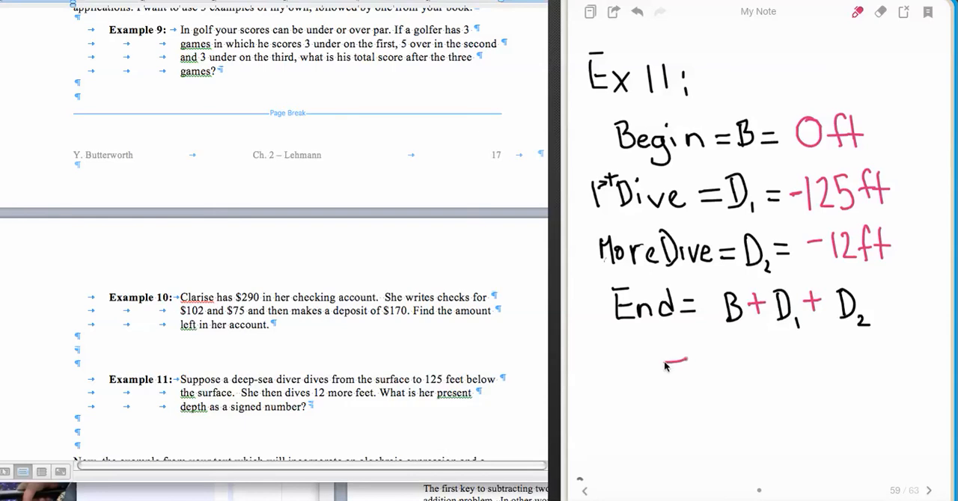
Step: Write = 0 + -125 + -12 under the End formula, then = -137 on the next line
drag(664, 366, 688, 366)
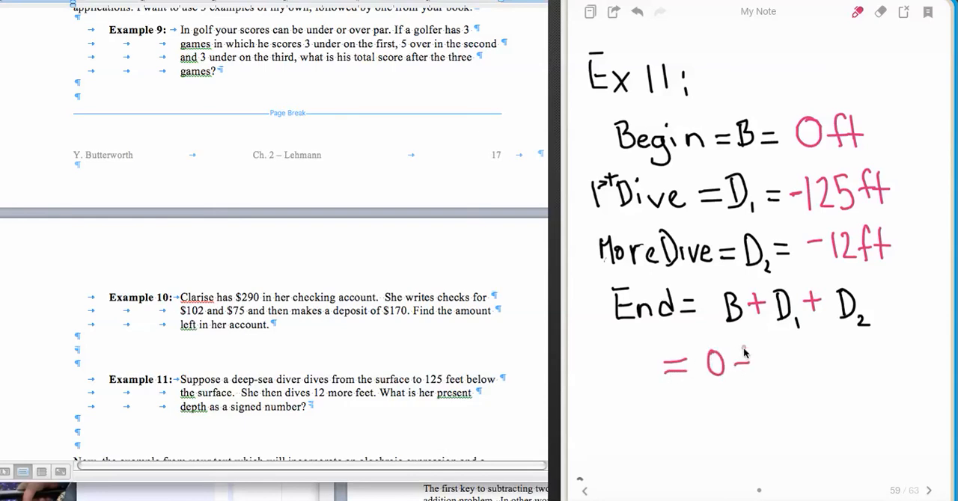
text(+-1)
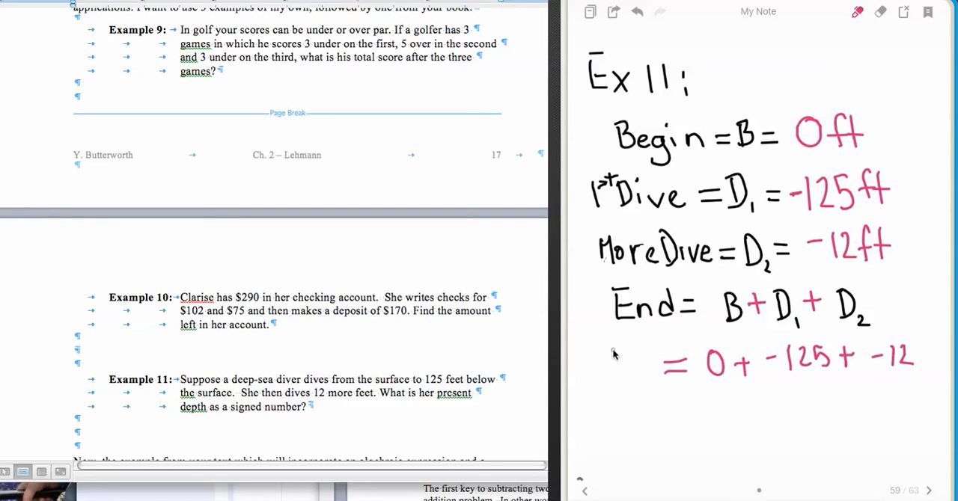
mouse_move(637, 404)
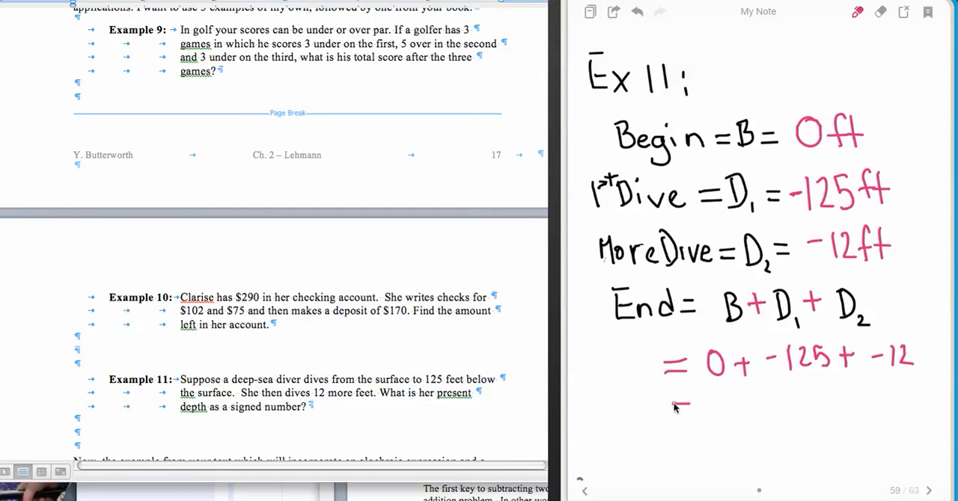
drag(673, 410, 688, 410)
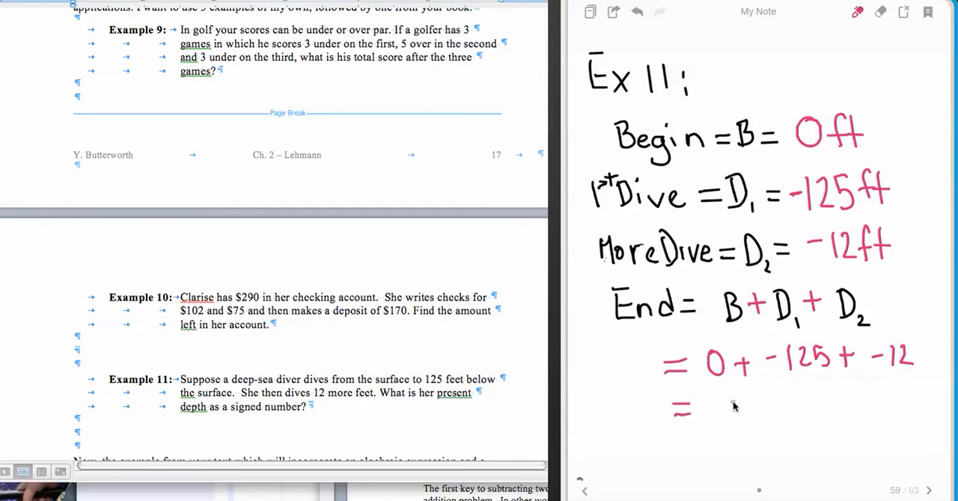
drag(730, 392, 756, 419)
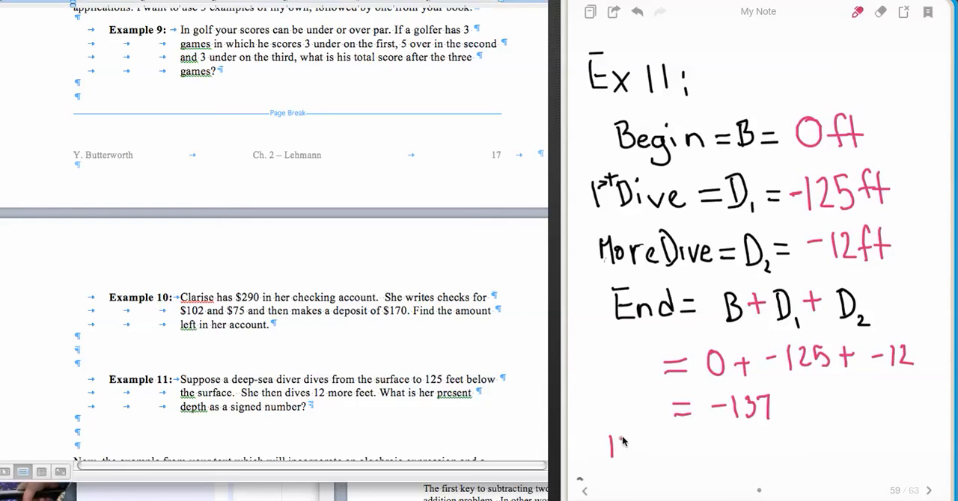
Step: Write "137 ft below surface" under -137 and box it as the Ex 11 answer
drag(620, 449, 674, 449)
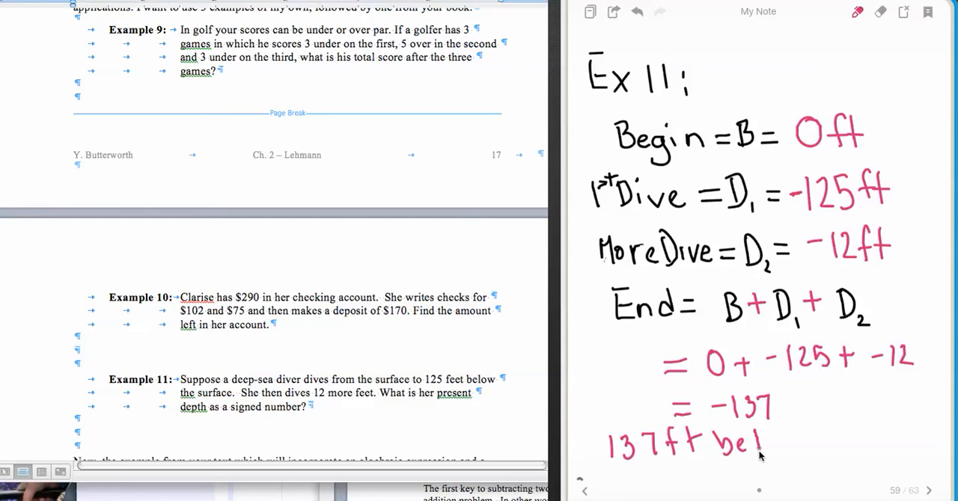
drag(763, 442, 804, 449)
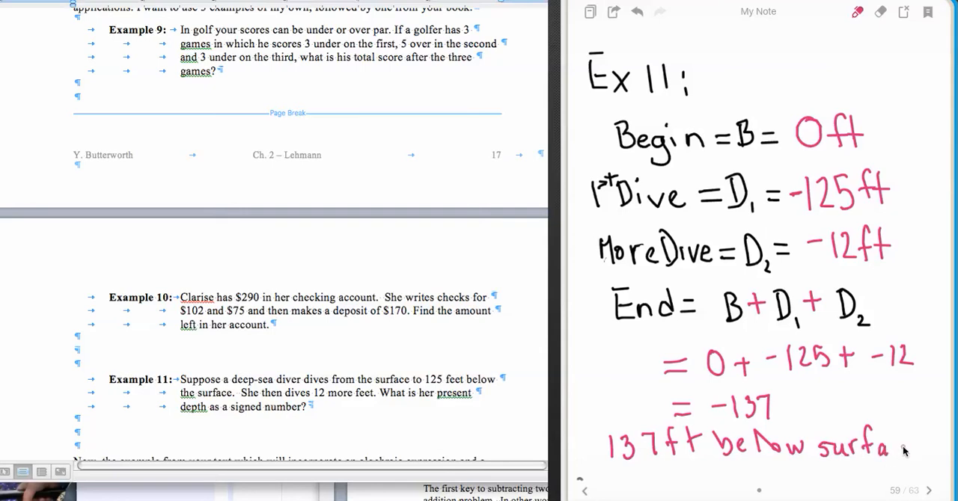
mouse_move(918, 447)
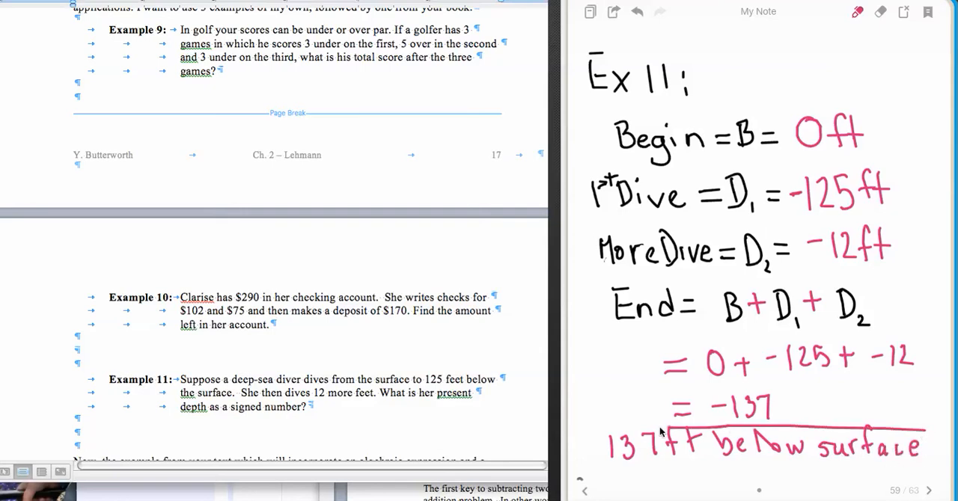
drag(598, 422, 920, 482)
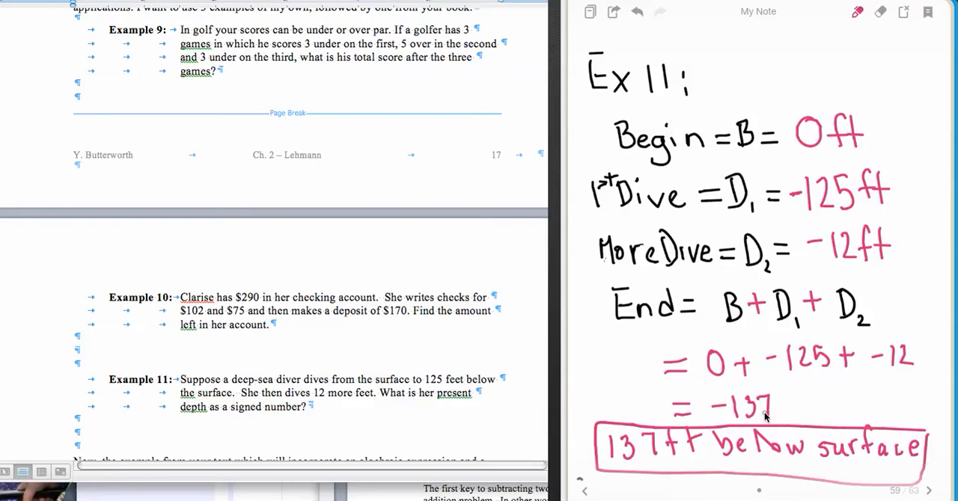
mouse_move(802, 461)
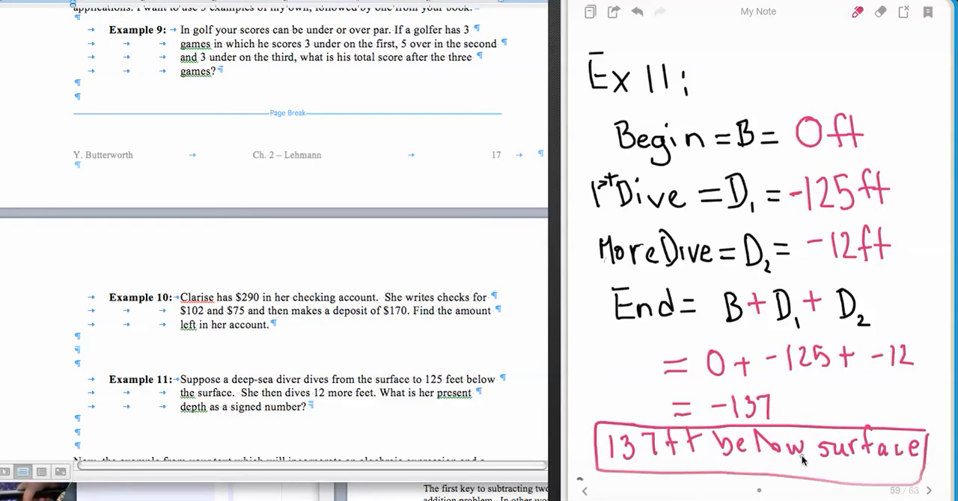